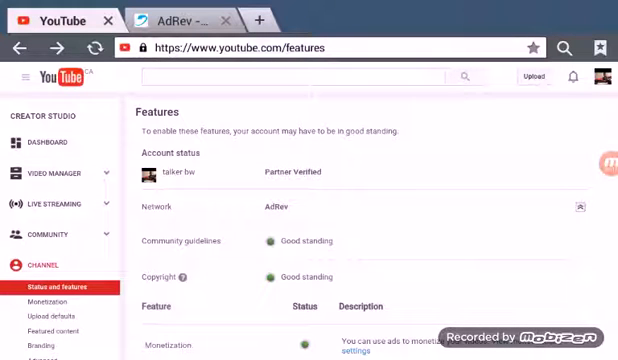
Review the account overview settings and return to the channel Status and features page.
{"action": "left_click", "coordinate": [604, 76]}
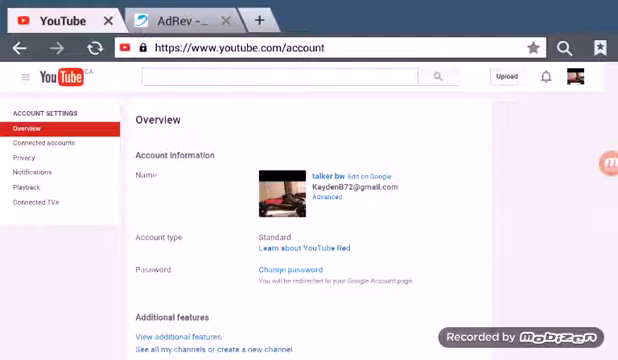
{"action": "scroll", "scroll_direction": "down", "scroll_amount": 3}
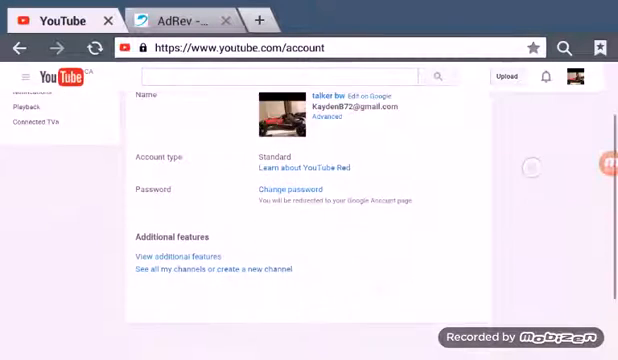
{"action": "scroll", "scroll_direction": "down", "scroll_amount": 3}
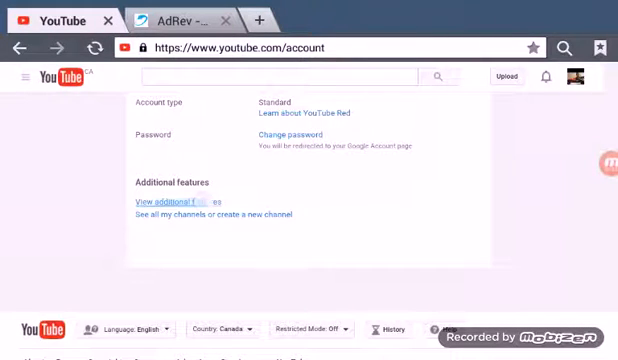
{"action": "left_click", "coordinate": [166, 204]}
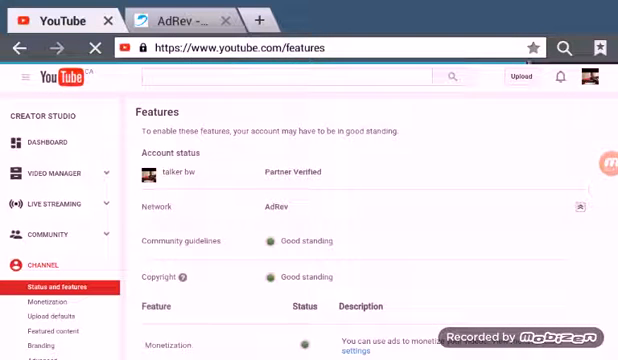
Scroll the Features list showing monetization and longer videos enabled, then switch to the AdRev site.
{"action": "scroll", "scroll_direction": "down", "scroll_amount": 3}
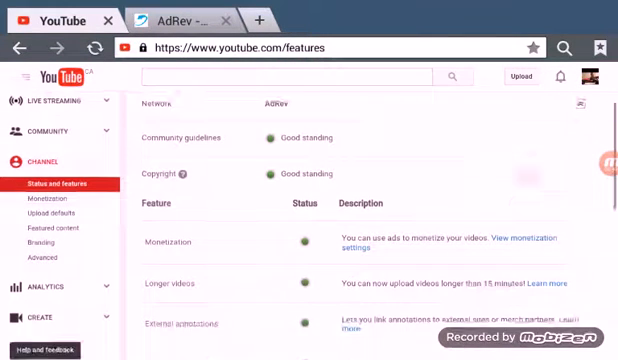
{"action": "scroll", "scroll_direction": "down", "scroll_amount": 3}
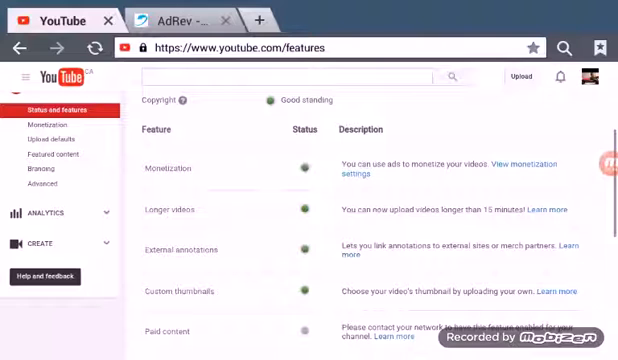
{"action": "scroll", "scroll_direction": "down", "scroll_amount": 3}
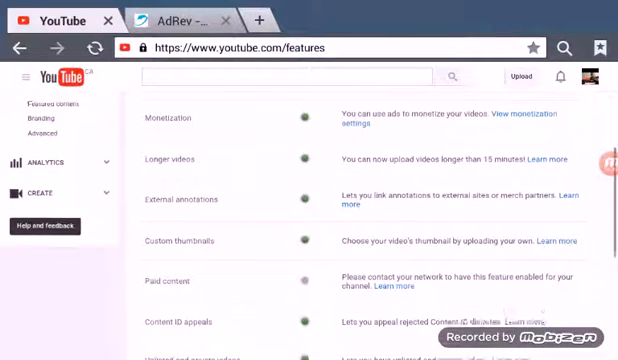
{"action": "scroll", "scroll_direction": "up", "scroll_amount": 3}
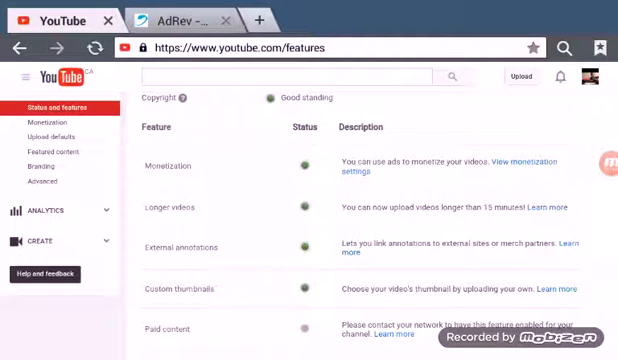
{"action": "left_click", "coordinate": [180, 20]}
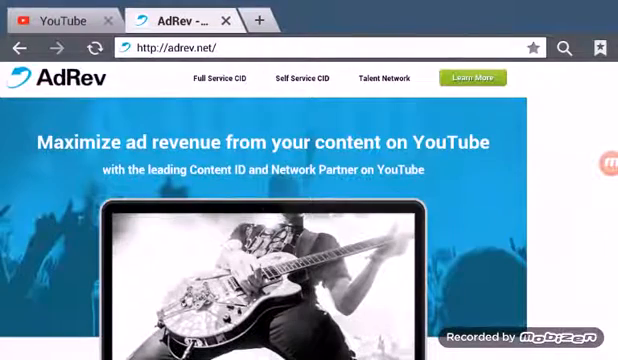
Scroll down the adrev.net homepage content.
{"action": "scroll", "scroll_direction": "down", "scroll_amount": 3}
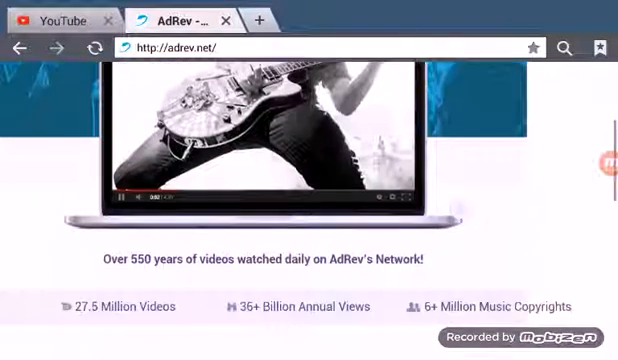
{"action": "scroll", "scroll_direction": "down", "scroll_amount": 3}
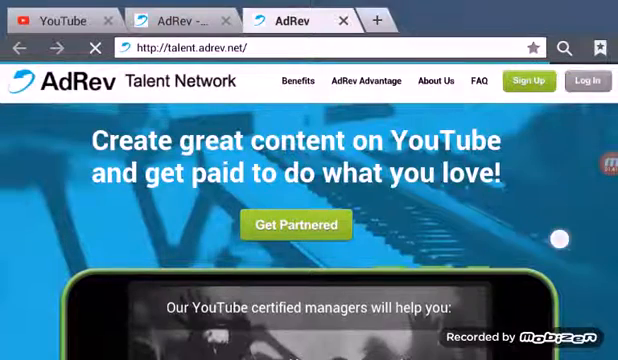
Go to the Talent Network partnership page via Get Partnered.
{"action": "scroll", "scroll_direction": "down", "scroll_amount": 3}
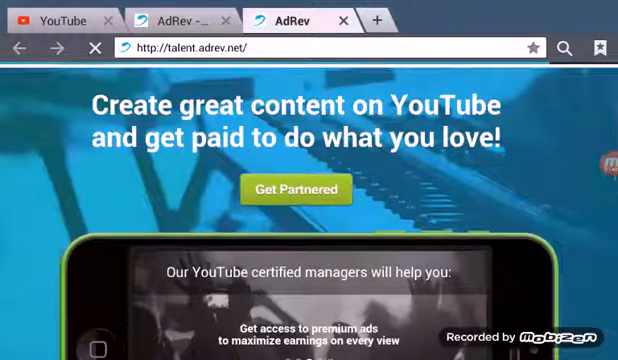
{"action": "left_click", "coordinate": [296, 188]}
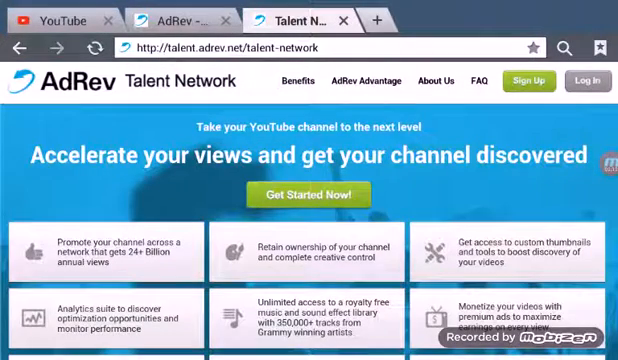
Browse the partnered-channel benefits overview and start the Sign Up for the Talent Network.
{"action": "scroll", "scroll_direction": "down", "scroll_amount": 3}
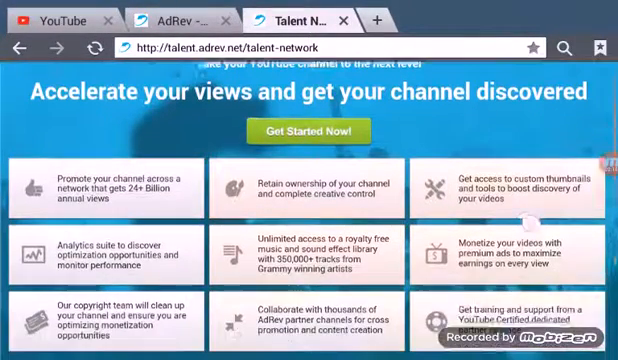
{"action": "scroll", "scroll_direction": "down", "scroll_amount": 3}
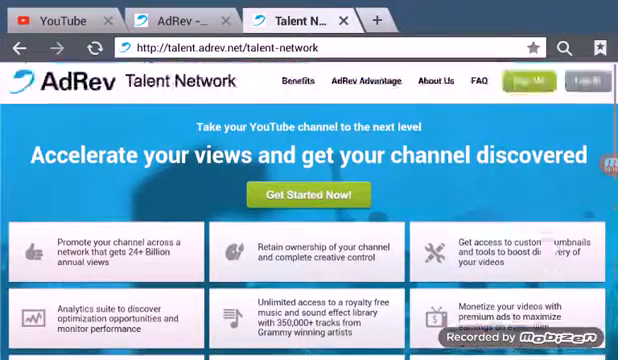
{"action": "scroll", "scroll_direction": "down", "scroll_amount": 3}
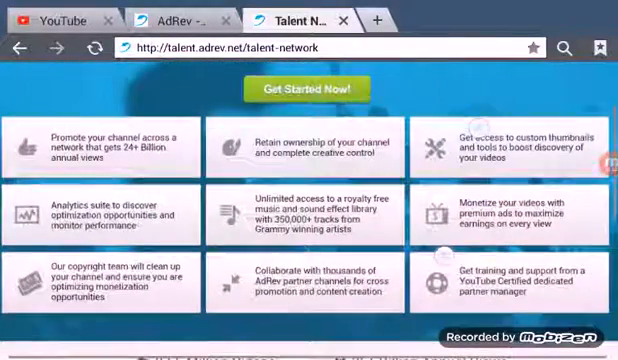
{"action": "scroll", "scroll_direction": "up", "scroll_amount": 3}
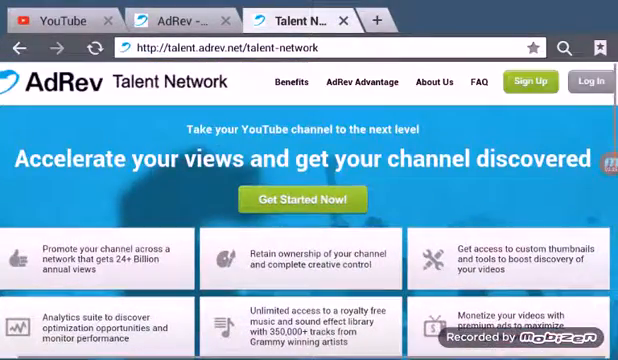
{"action": "left_click", "coordinate": [304, 200]}
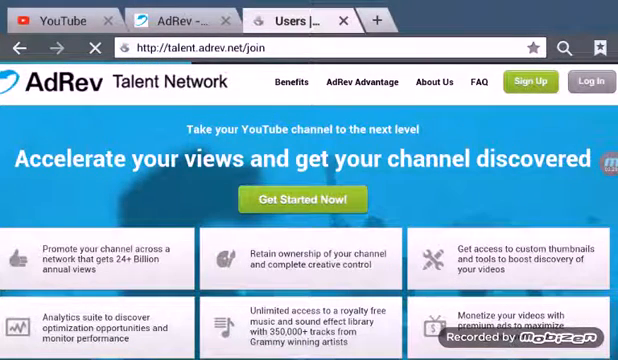
Scroll the Join AdRev Talent Network form, enter its fields and review the rules checkboxes without submitting.
{"action": "left_click", "coordinate": [306, 200]}
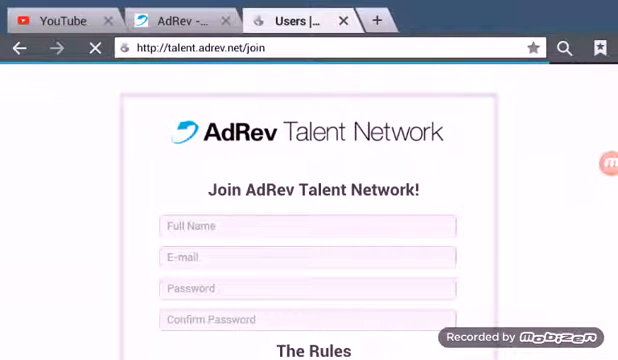
{"action": "scroll", "scroll_direction": "down", "scroll_amount": 3}
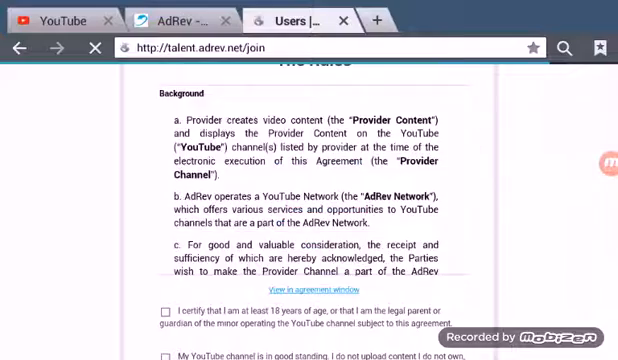
{"action": "scroll", "scroll_direction": "down", "scroll_amount": 3}
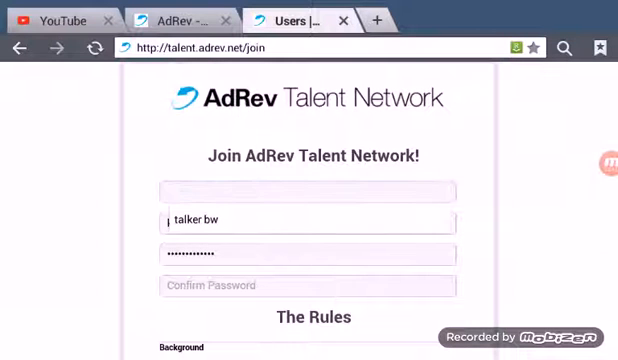
{"action": "left_click", "coordinate": [304, 284]}
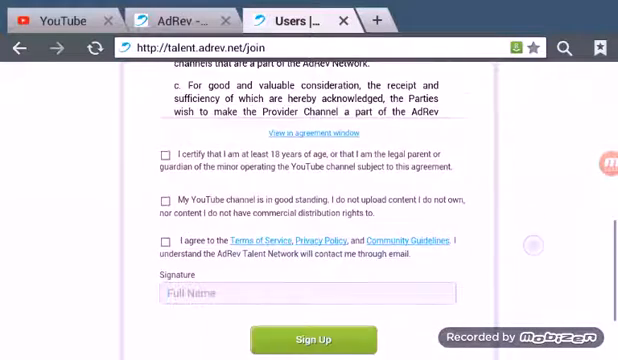
{"action": "scroll", "scroll_direction": "down", "scroll_amount": 3}
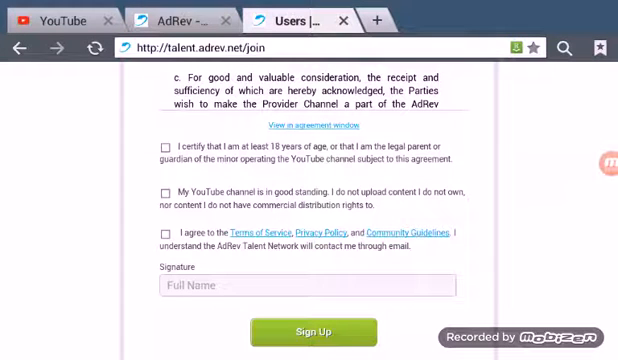
Return to the YouTube channel Status and features page.
{"action": "left_click", "coordinate": [60, 20]}
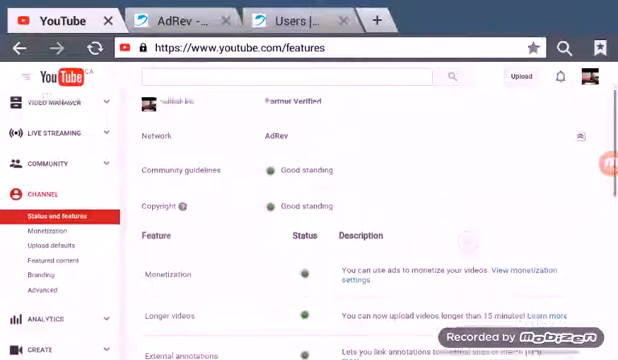
{"action": "scroll", "scroll_direction": "down", "scroll_amount": 3}
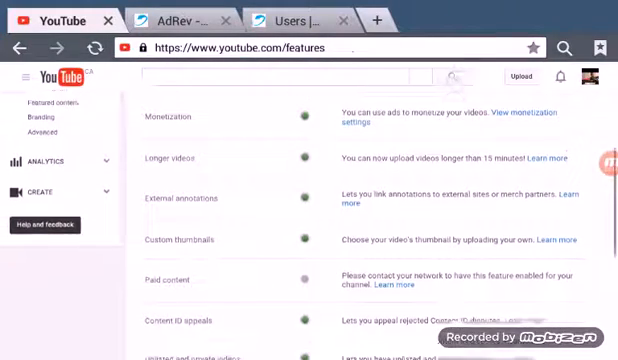
{"action": "scroll", "scroll_direction": "down", "scroll_amount": 3}
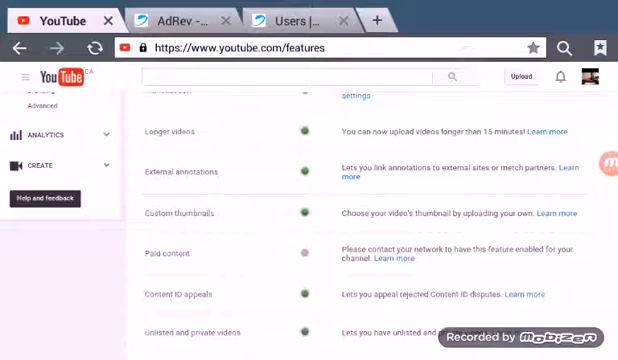
{"action": "scroll", "scroll_direction": "up", "scroll_amount": 3}
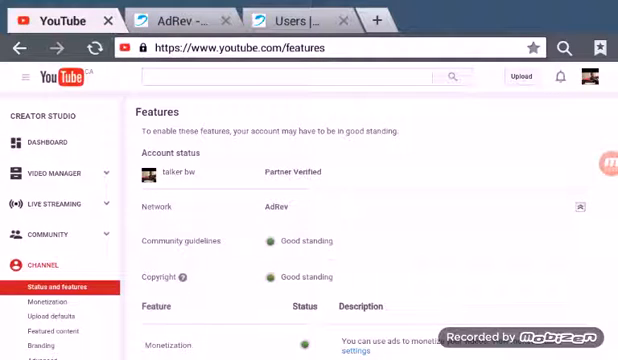
{"action": "scroll", "scroll_direction": "down", "scroll_amount": 3}
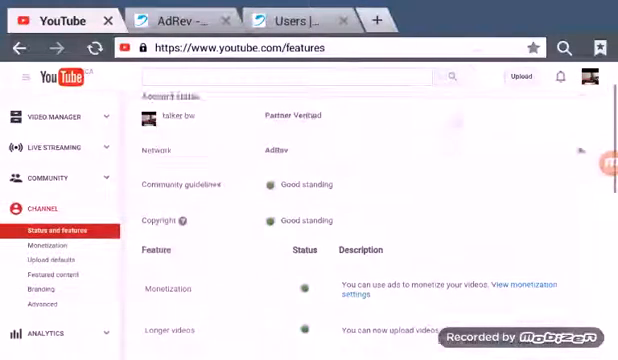
{"action": "scroll", "scroll_direction": "down", "scroll_amount": 3}
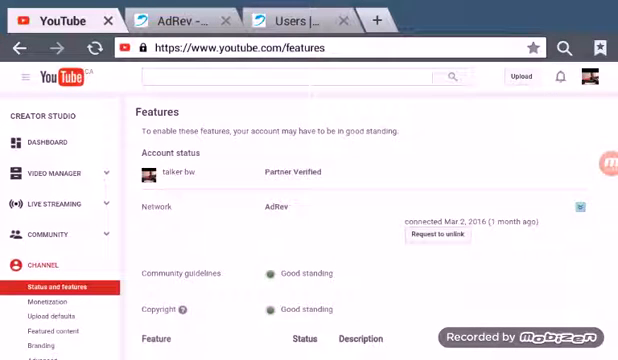
{"action": "scroll", "scroll_direction": "down", "scroll_amount": 3}
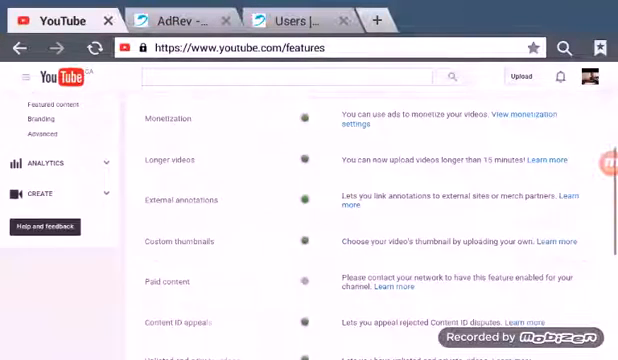
{"action": "scroll", "scroll_direction": "down", "scroll_amount": 3}
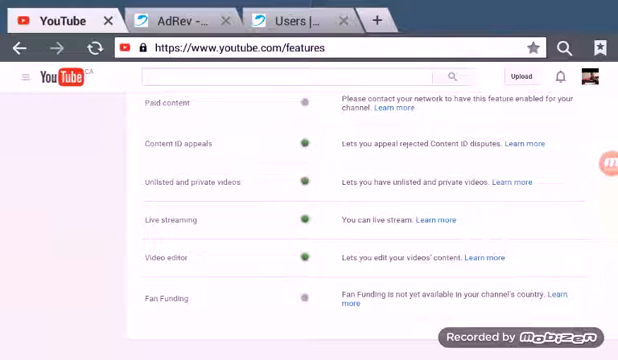